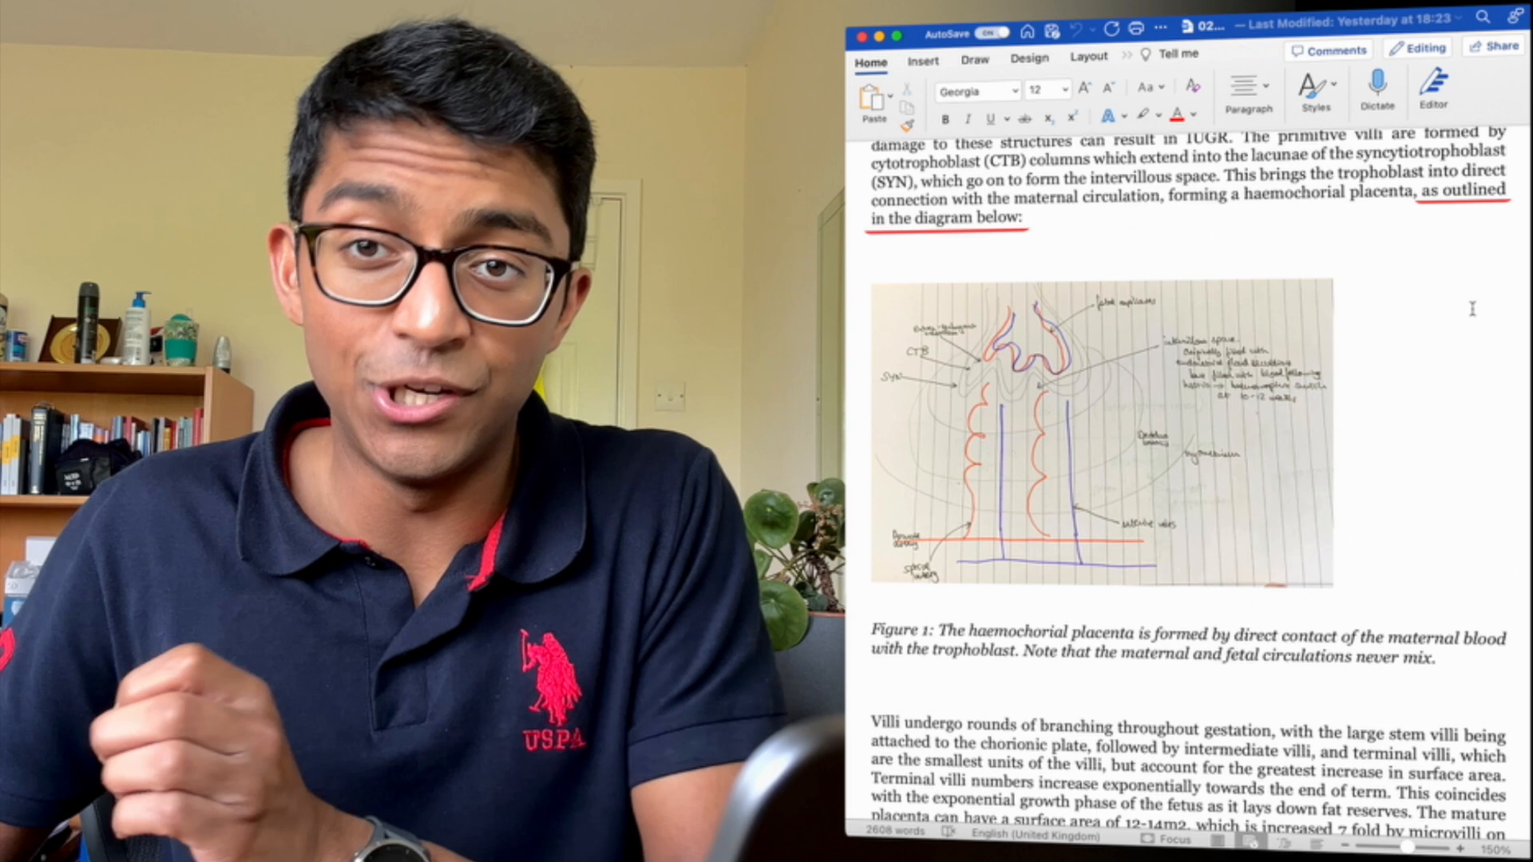
Step: Scroll down to the Fick's law sketch with its Figure 2 caption
drag(868, 642, 1435, 656)
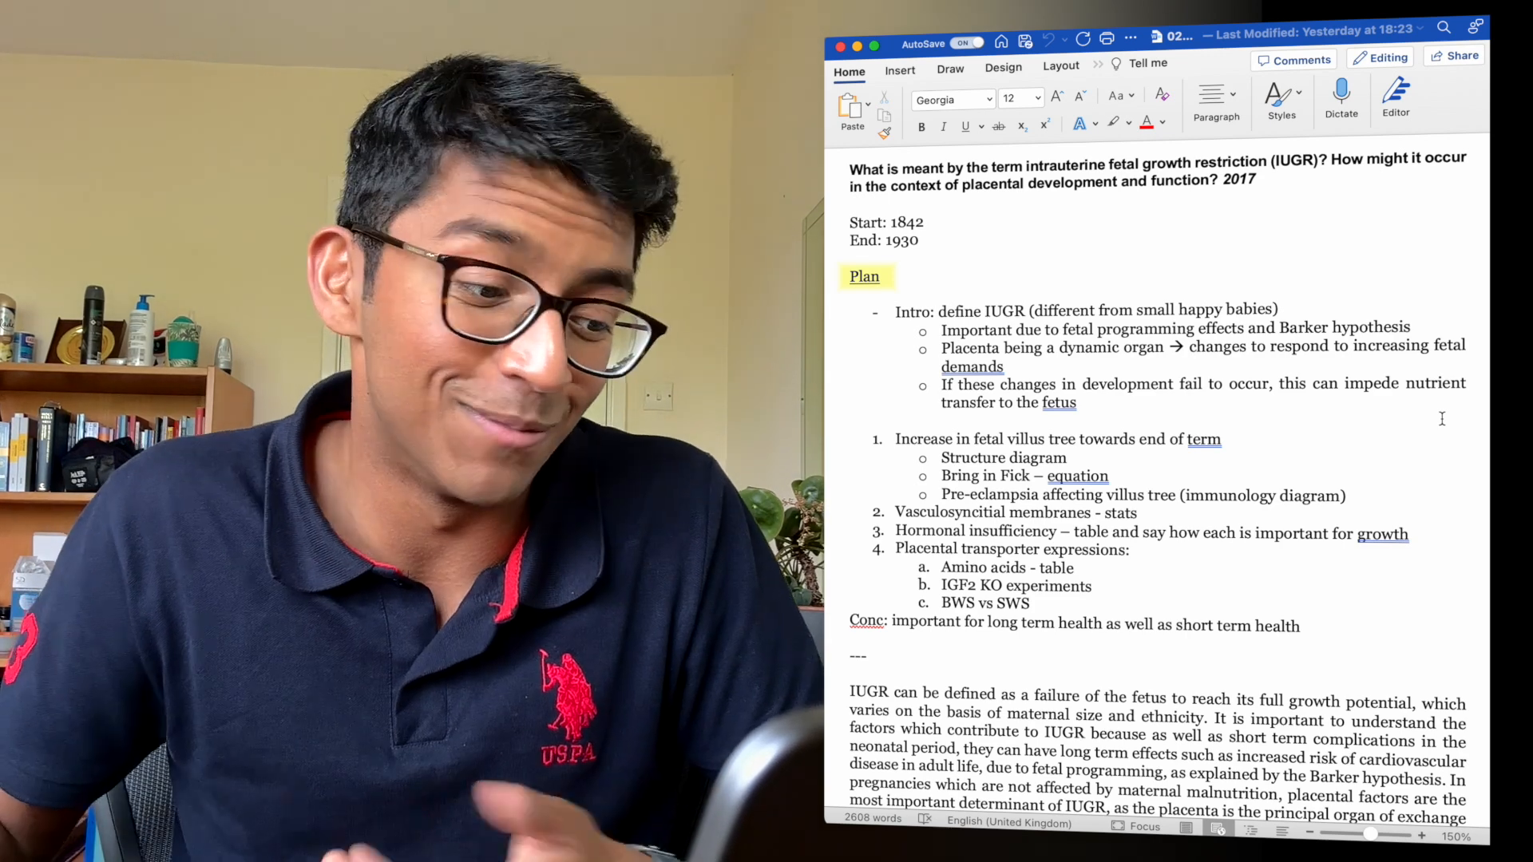
scroll(down, 3)
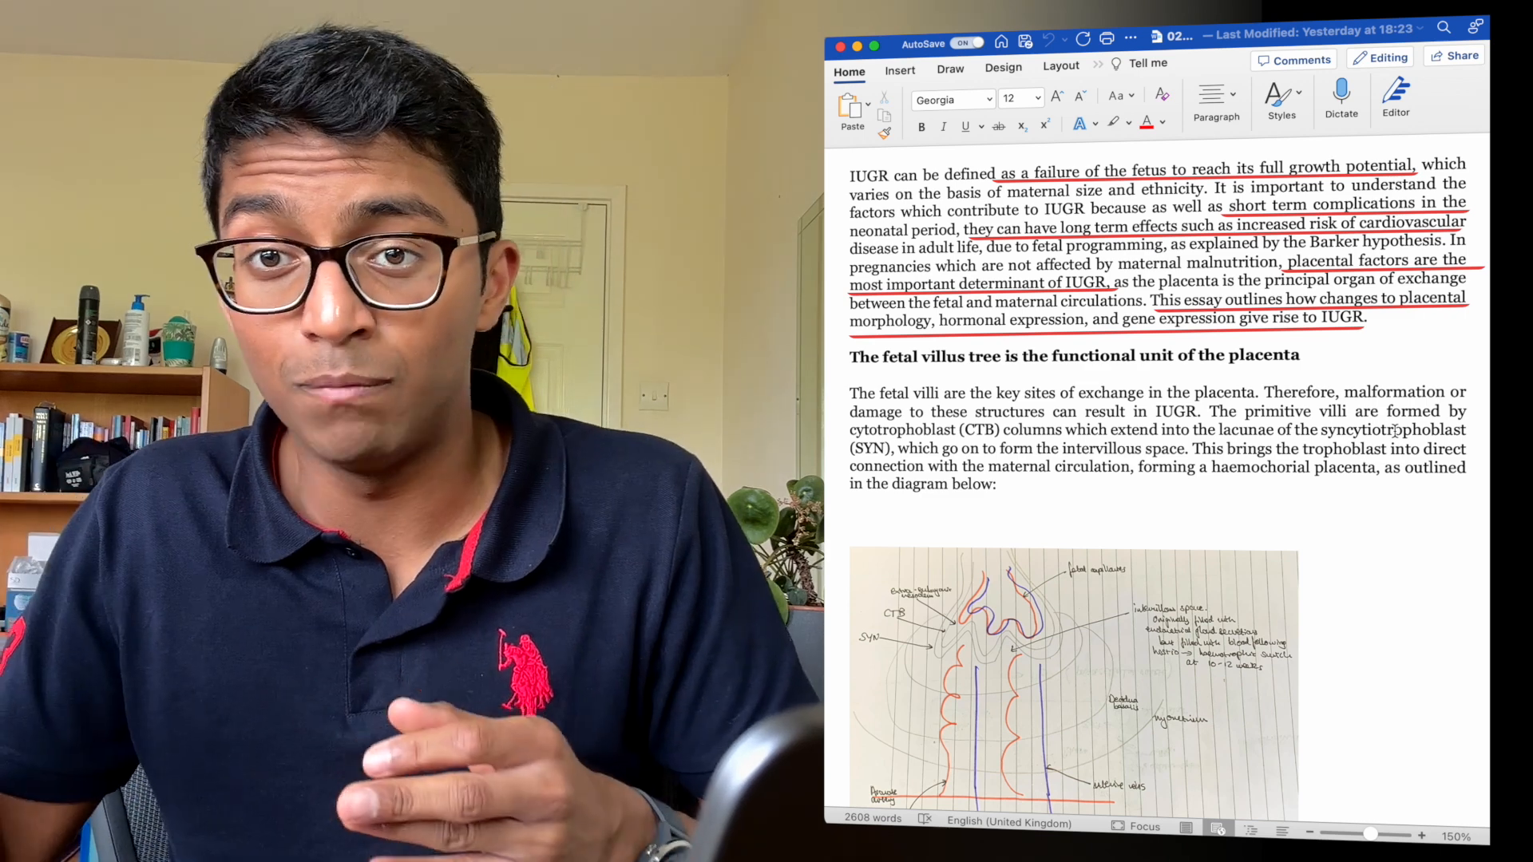
scroll(down, 3)
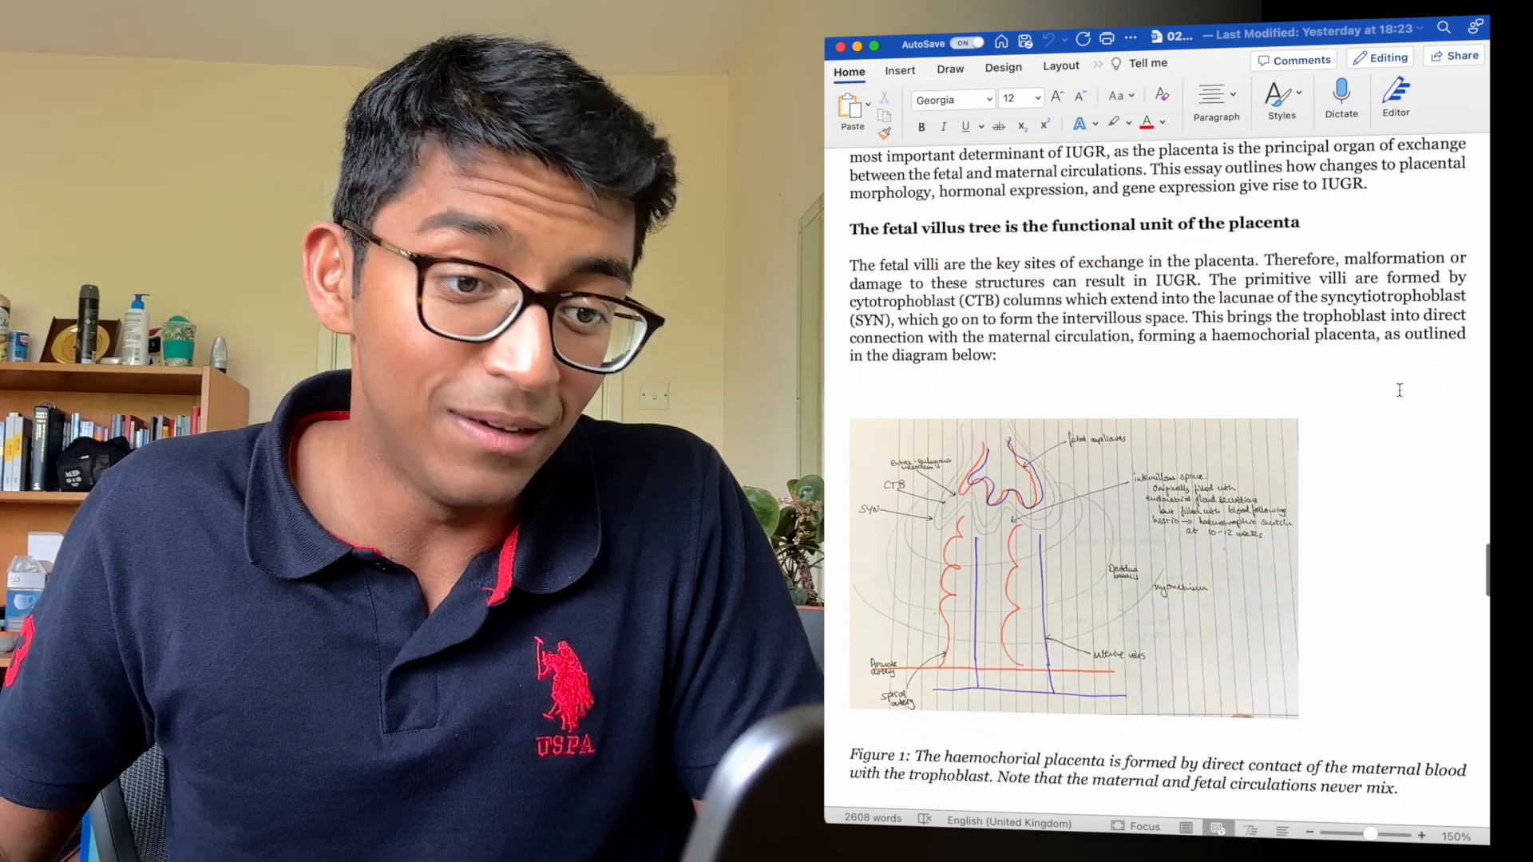
scroll(down, 3)
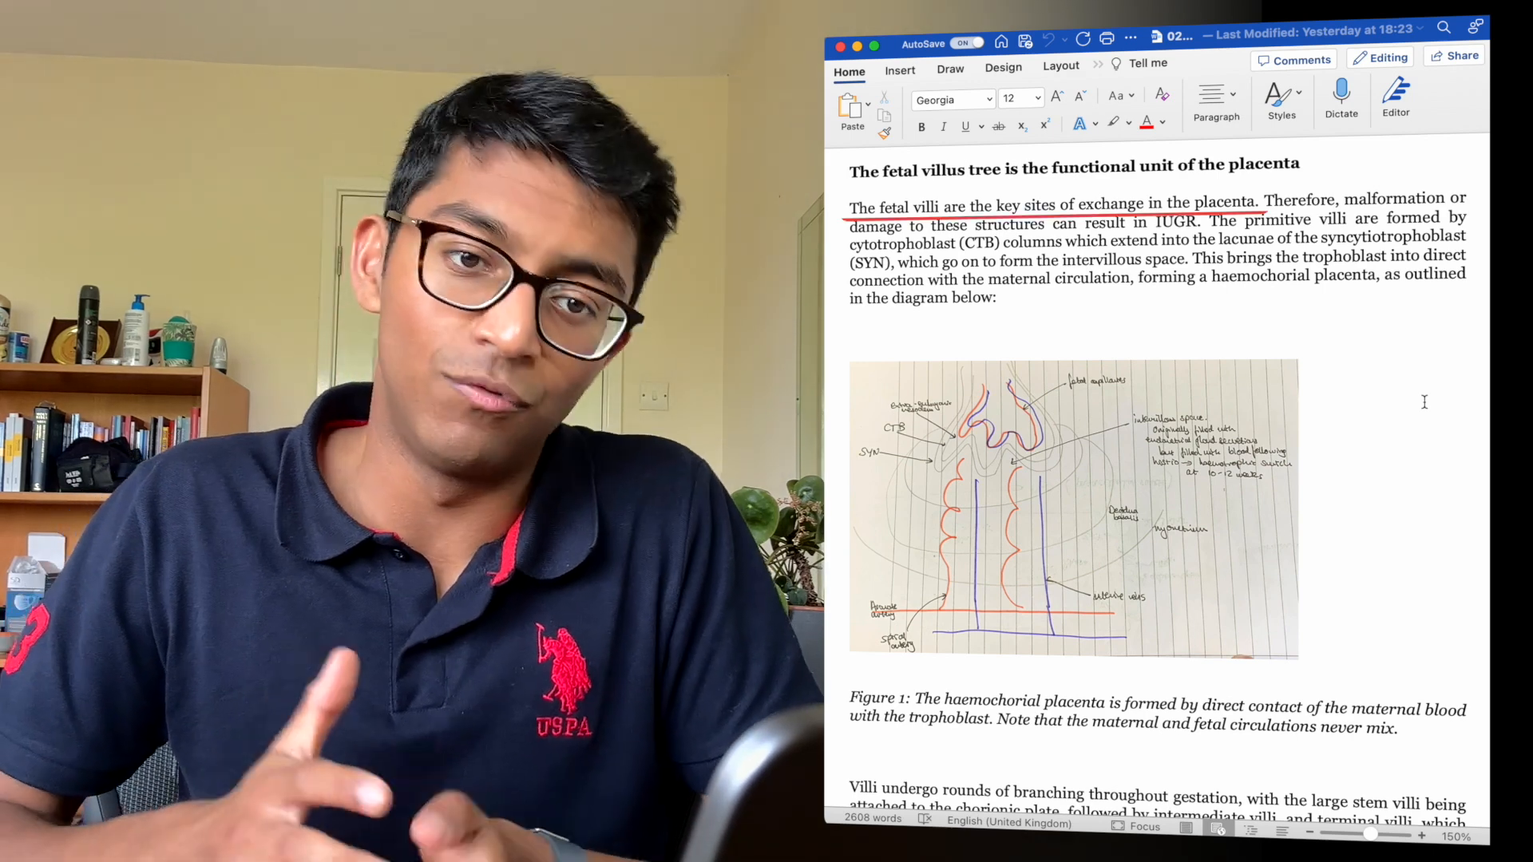
scroll(down, 3)
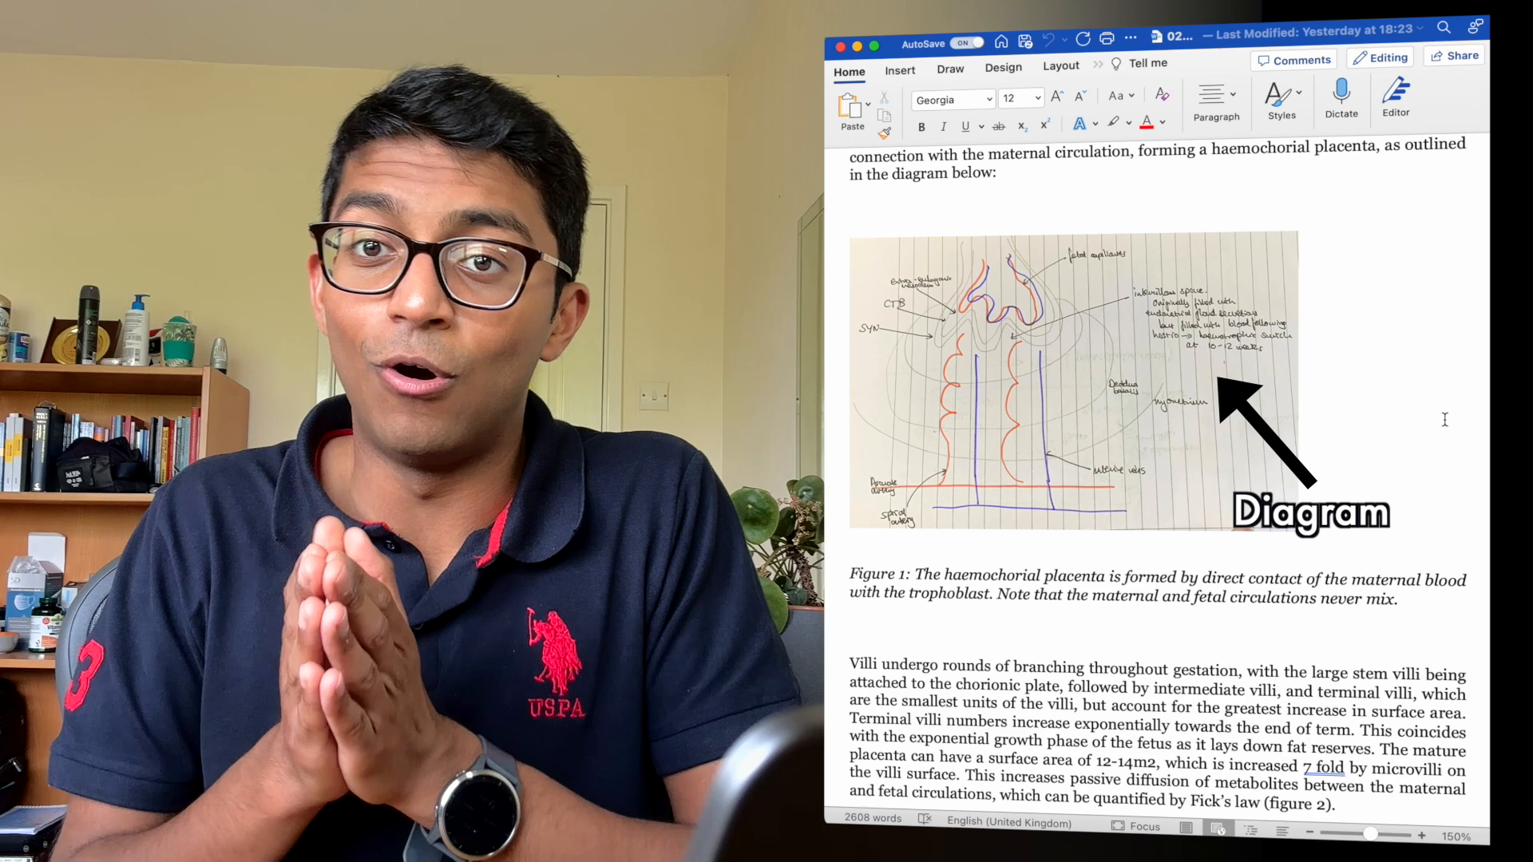
scroll(down, 3)
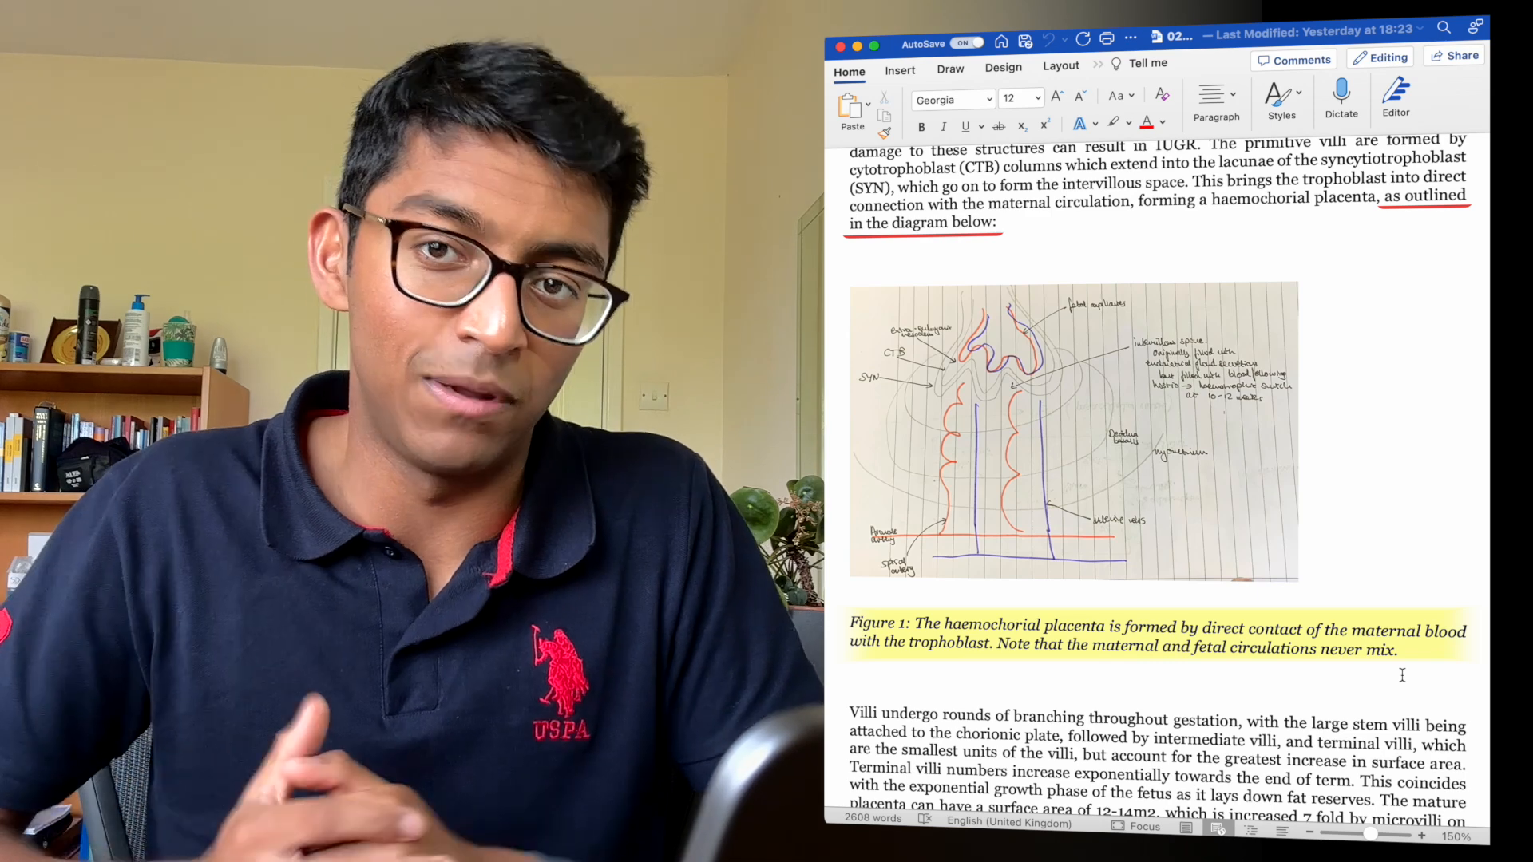
scroll(down, 3)
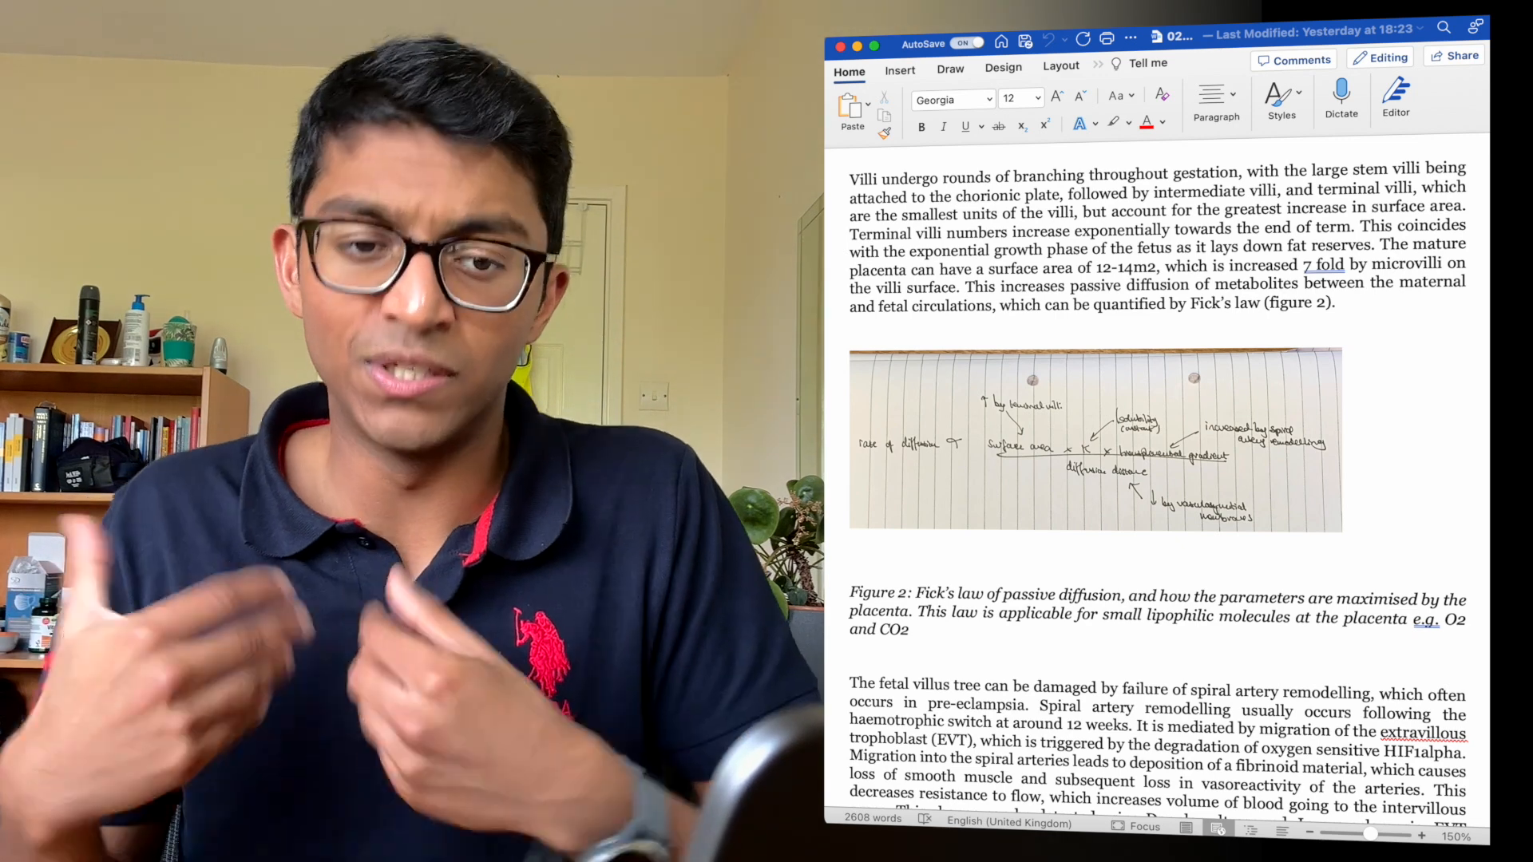
scroll(down, 3)
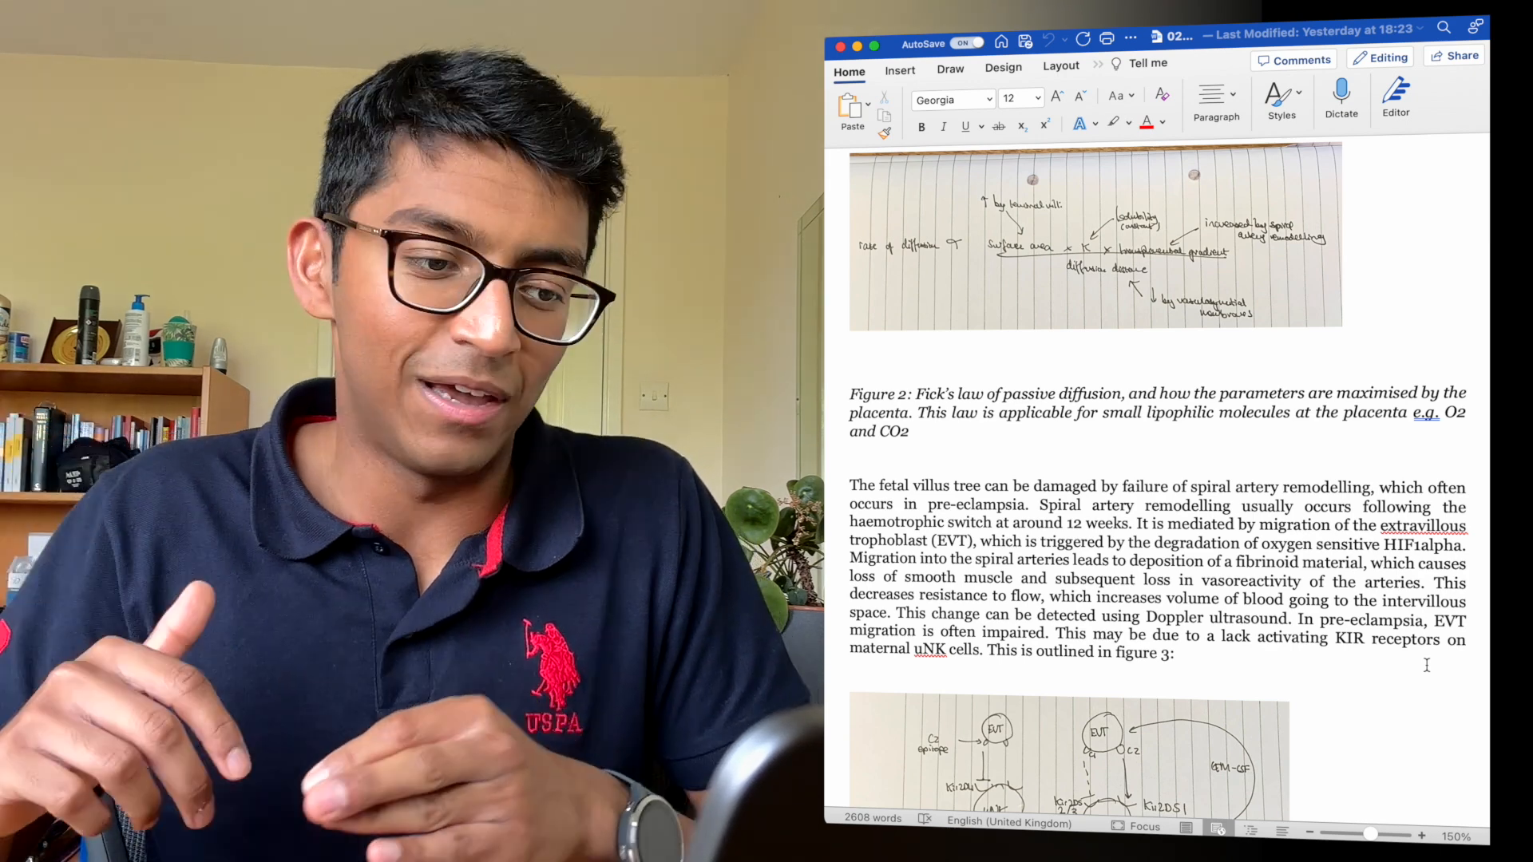
mouse_move(1406, 644)
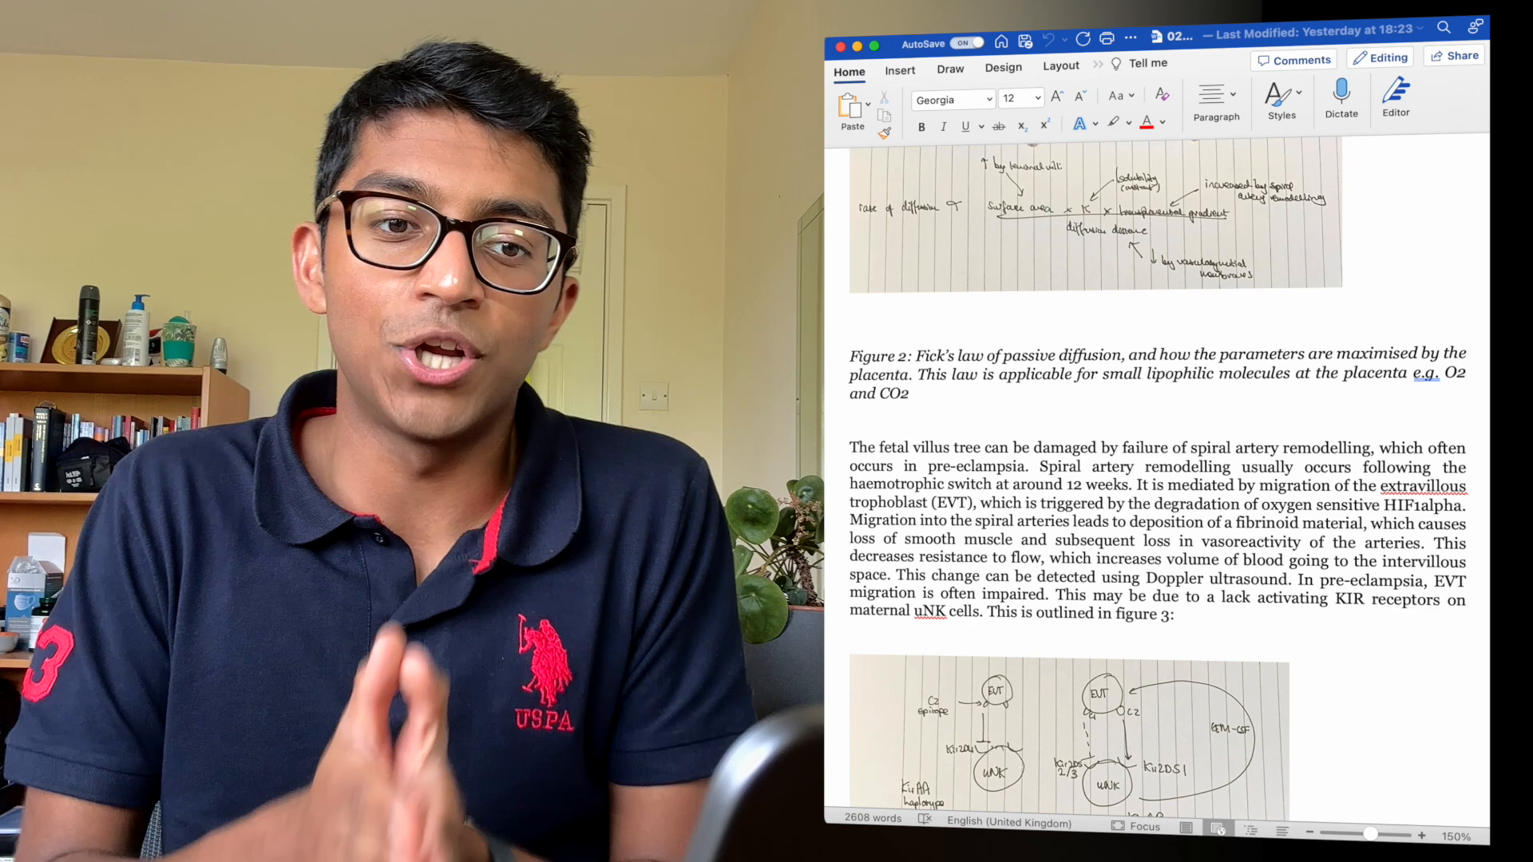
Step: Scroll past the spiral artery paragraph to the hormone table and transporter section
scroll(down, 3)
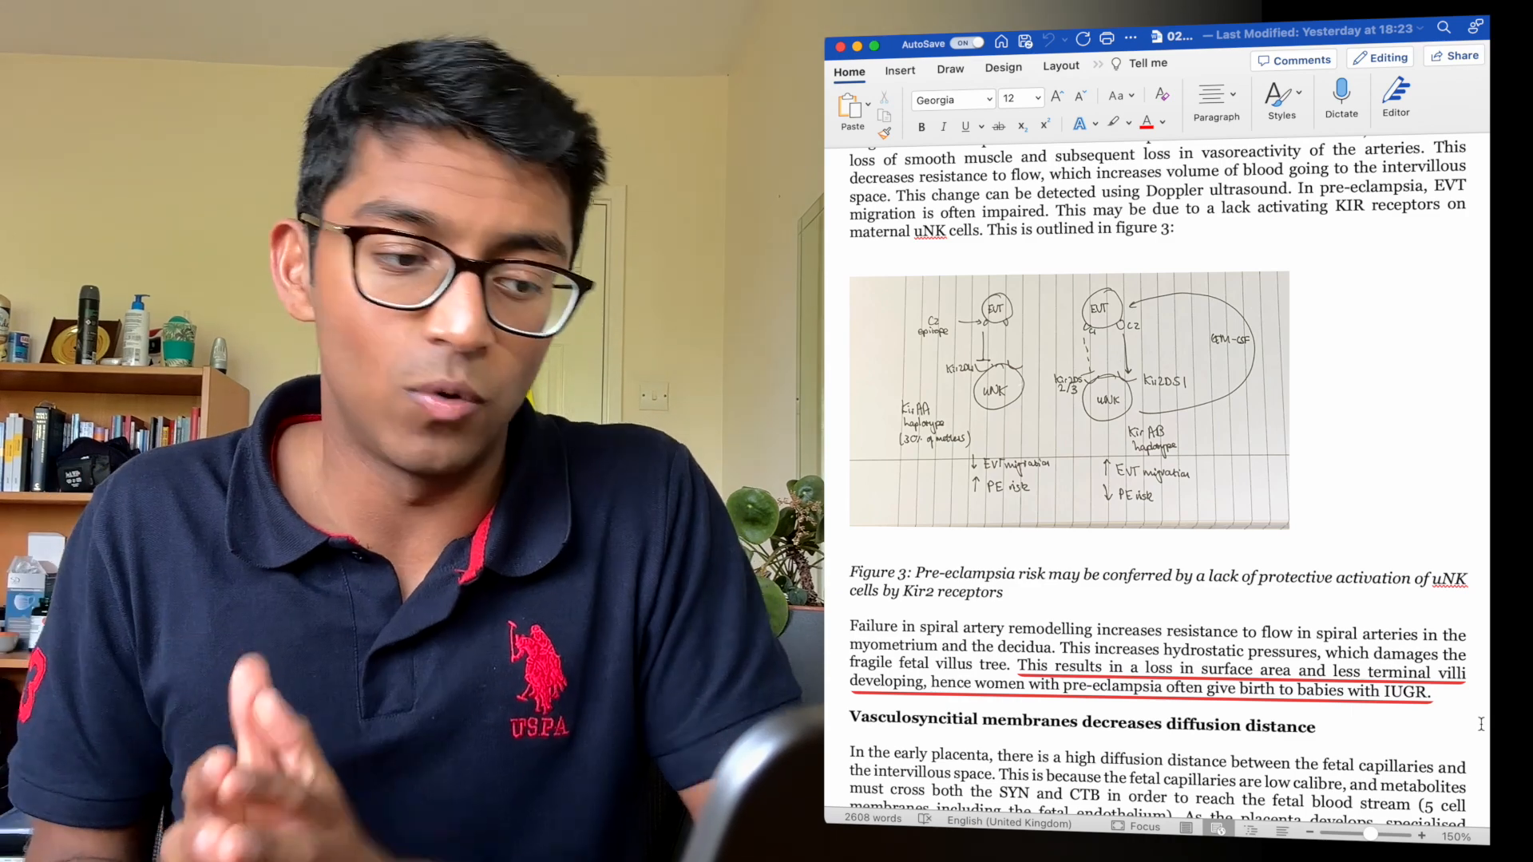
scroll(down, 3)
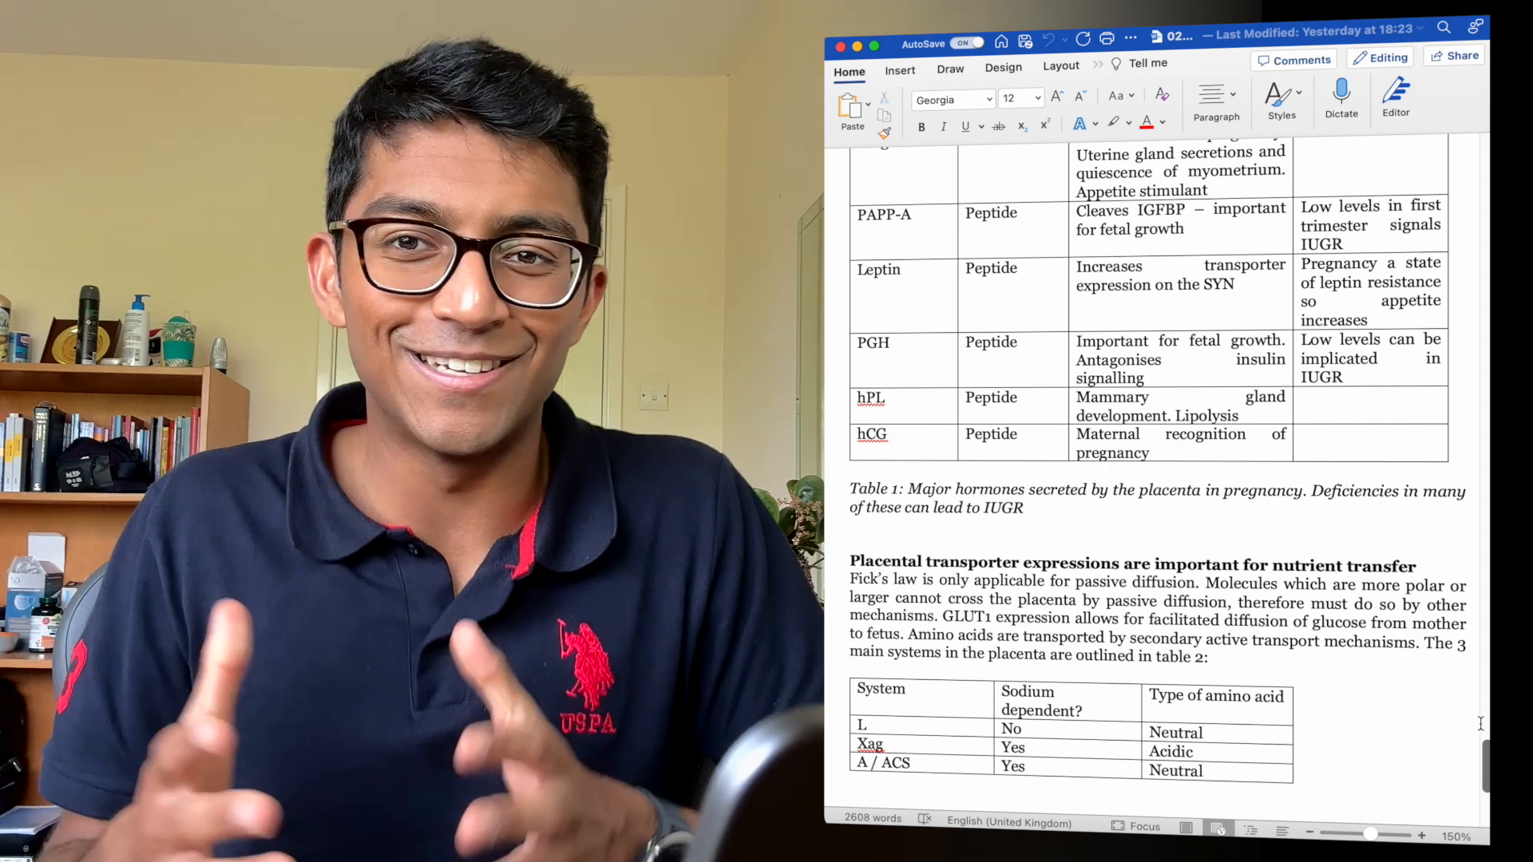
Step: Scroll to the Table 2 caption and the IGF2 Beckwith-Weideman paragraph
scroll(down, 3)
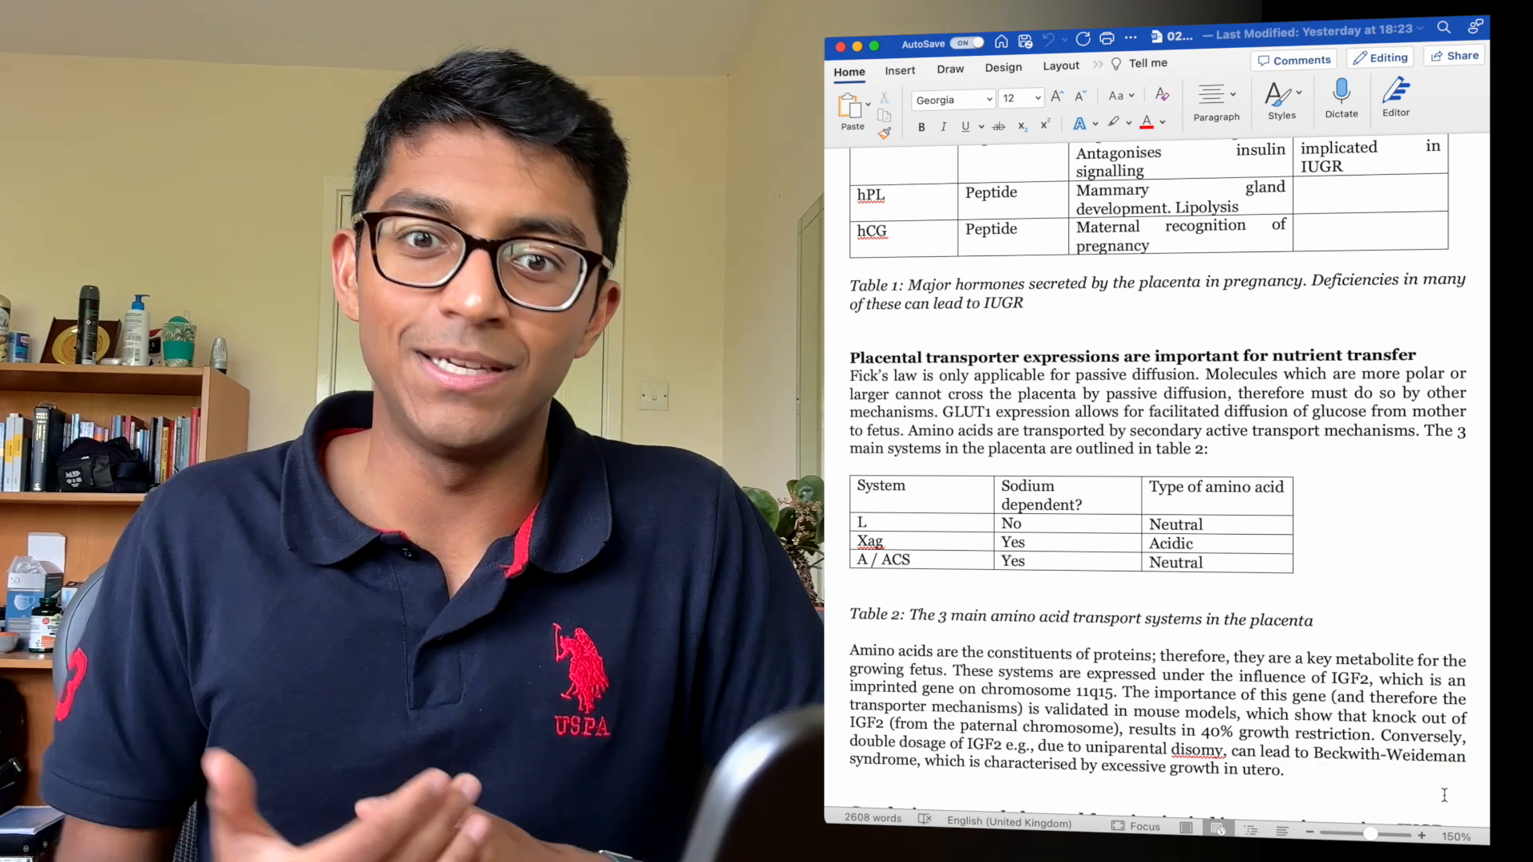
Step: Scroll past the IGF2 paragraph to the conclusion on placental function and IUGR
scroll(down, 3)
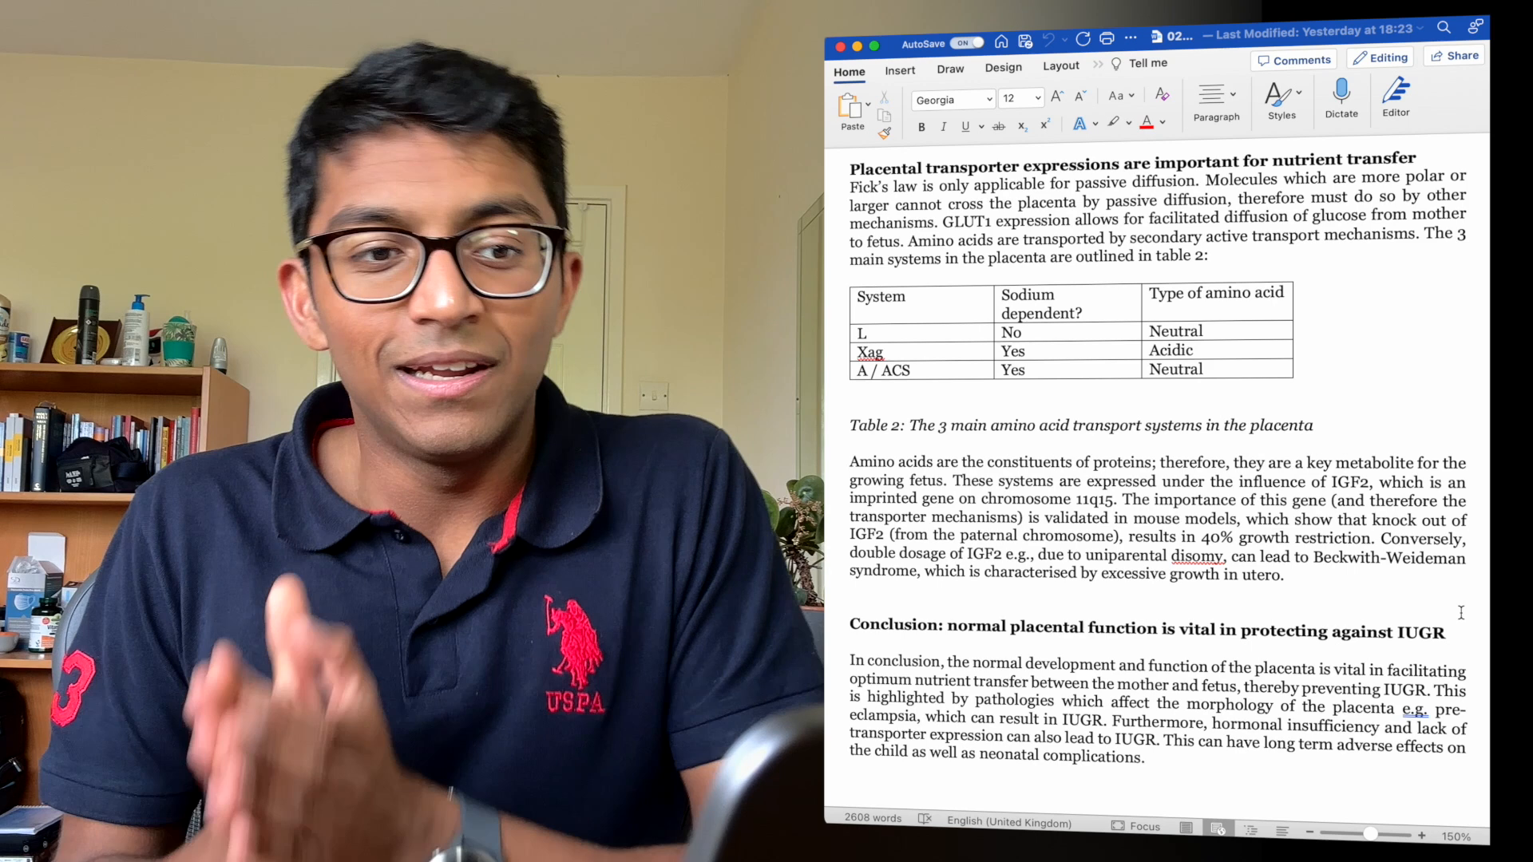